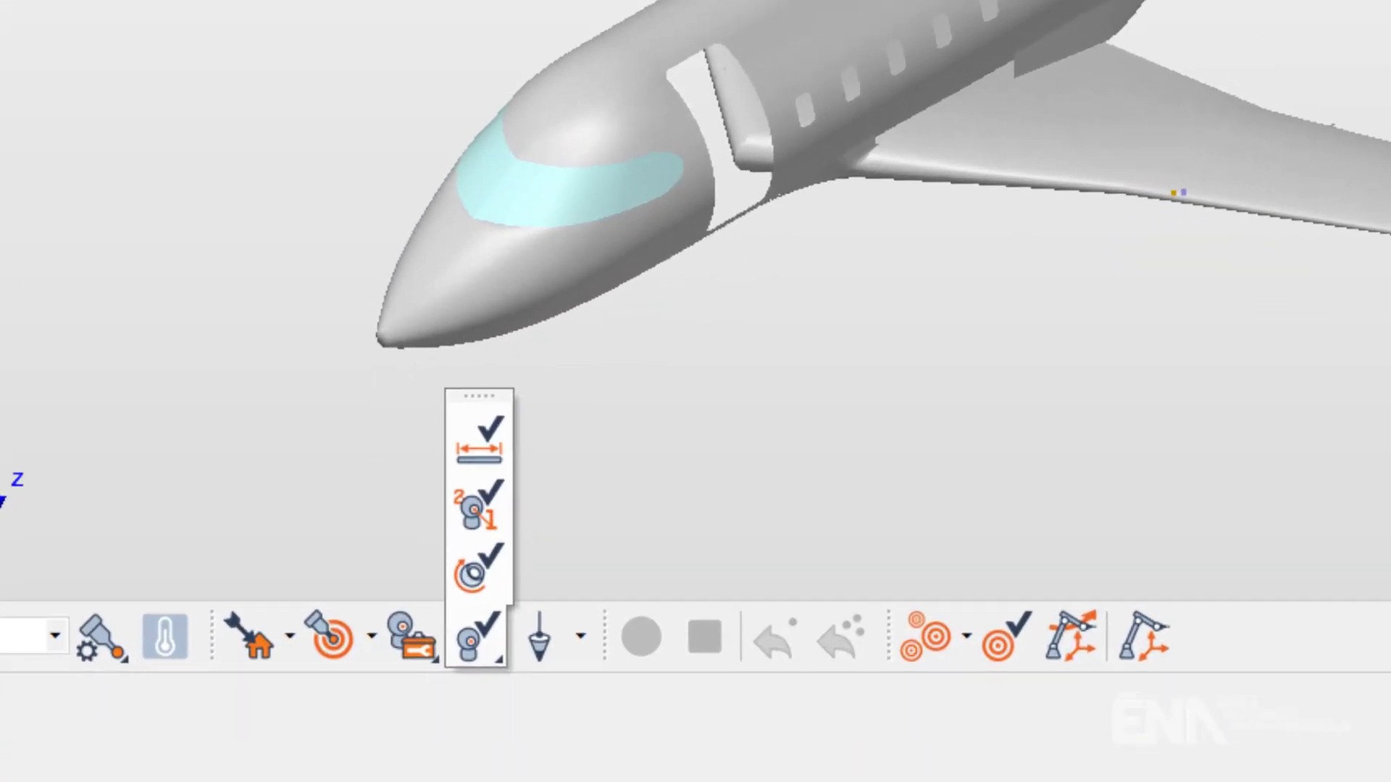
Choose SMR Center Check from the field checks flyout to measure at position 1.
left_click(479, 568)
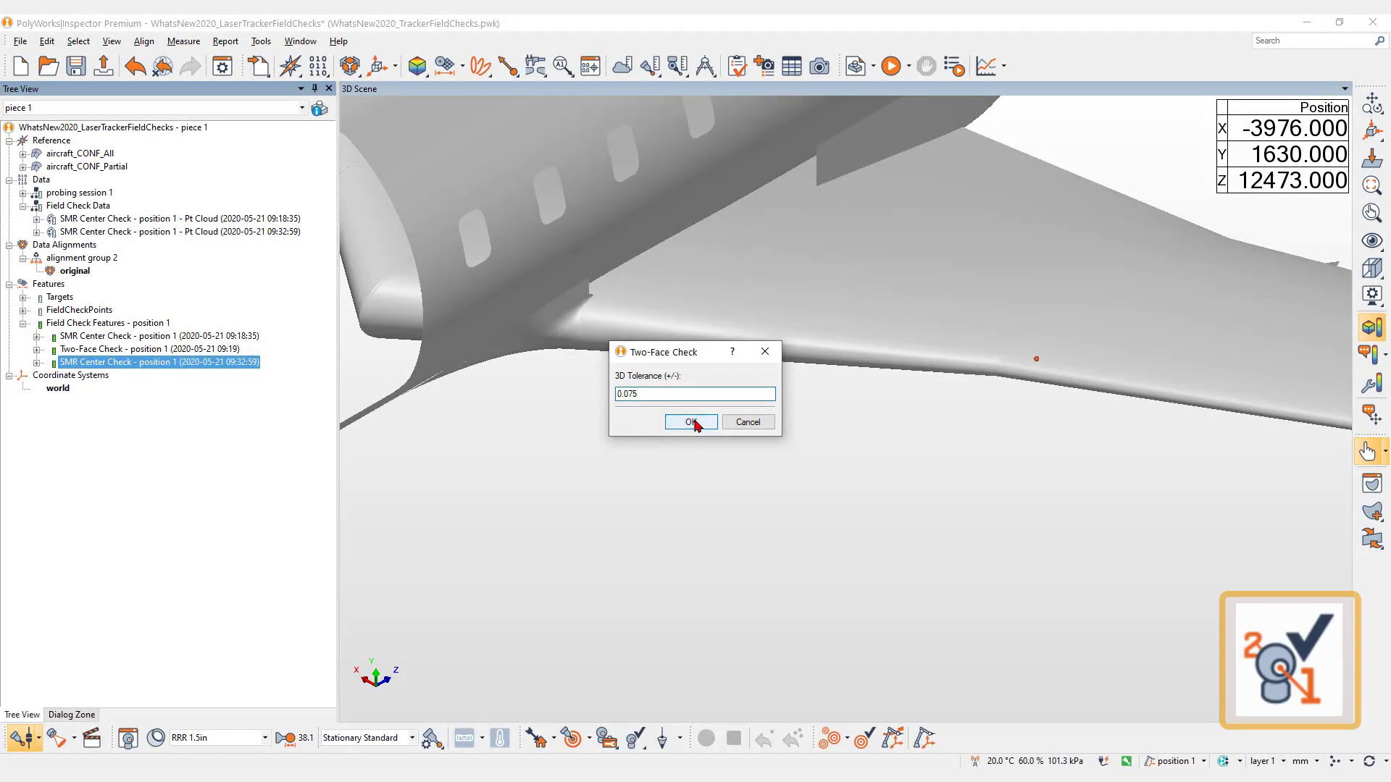
Accept the Two-Face Check with a 0.075 3D tolerance.
left_click(691, 422)
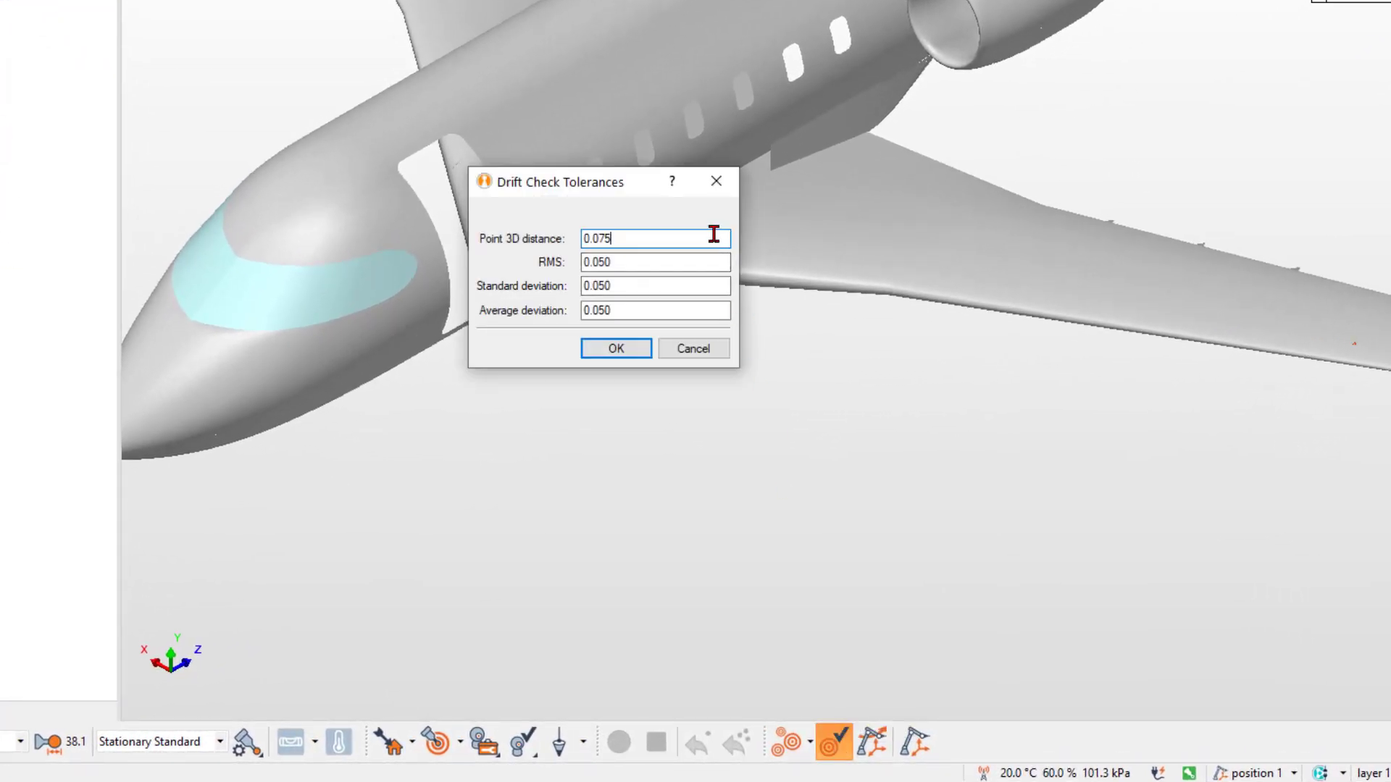
Accept drift check tolerances of 0.075 point 3D distance and 0.050 RMS, standard and average deviation.
left_click(614, 348)
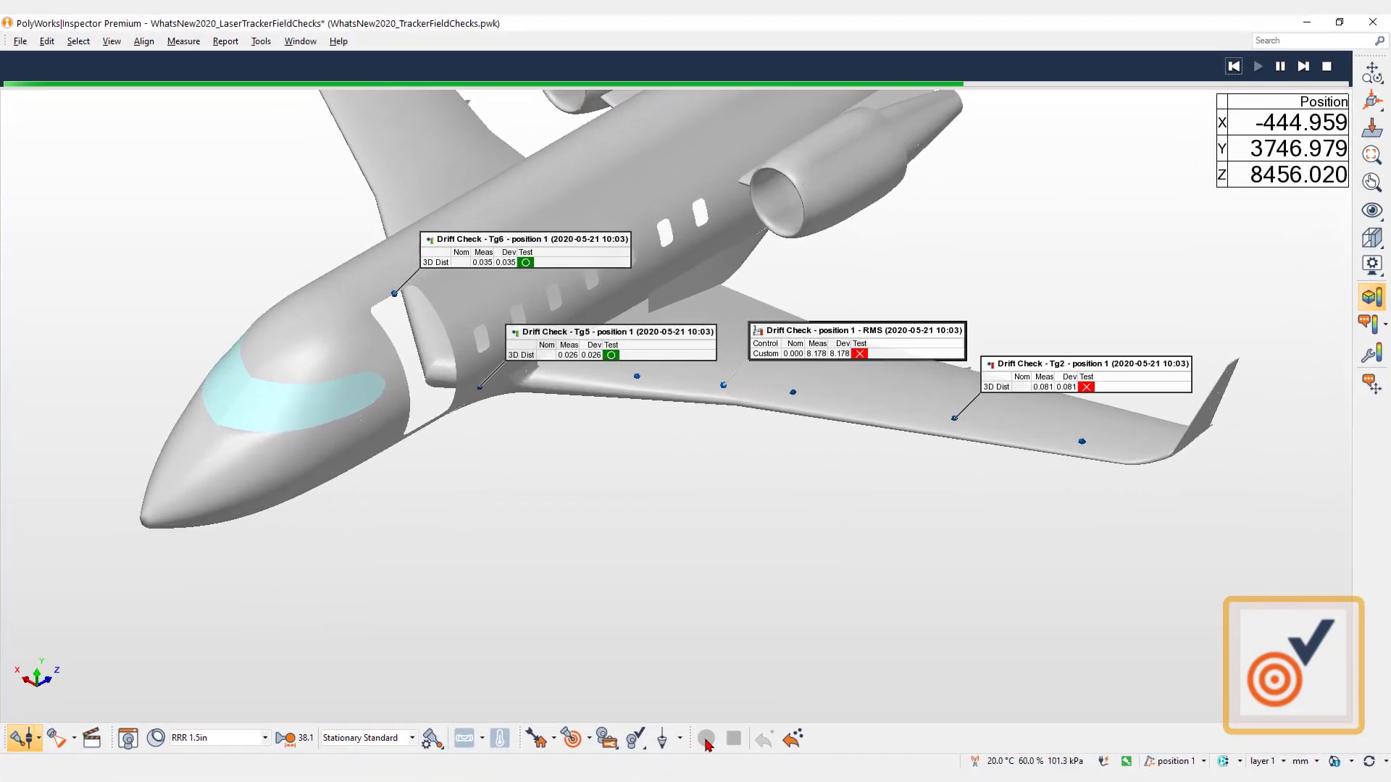